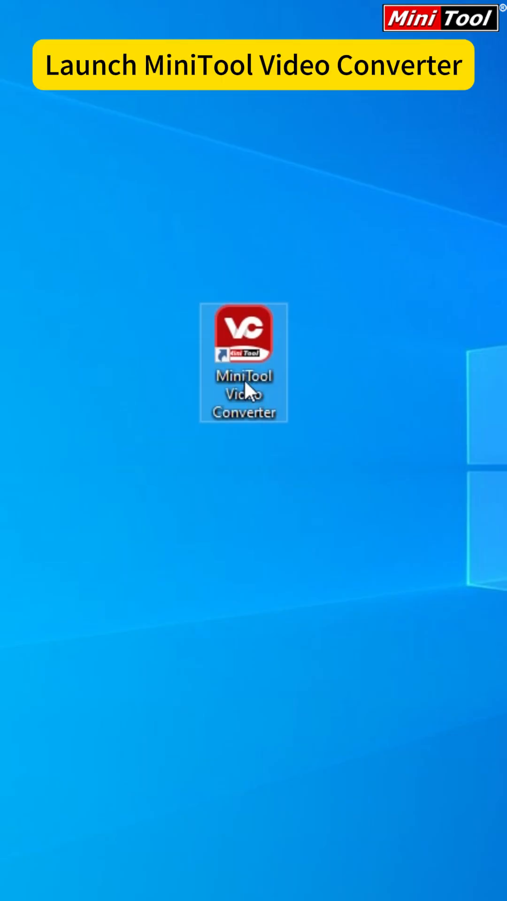
Launch MiniTool Video Converter and import the MOV video from the output folder
{"action": "double_click", "coordinate": [243, 336]}
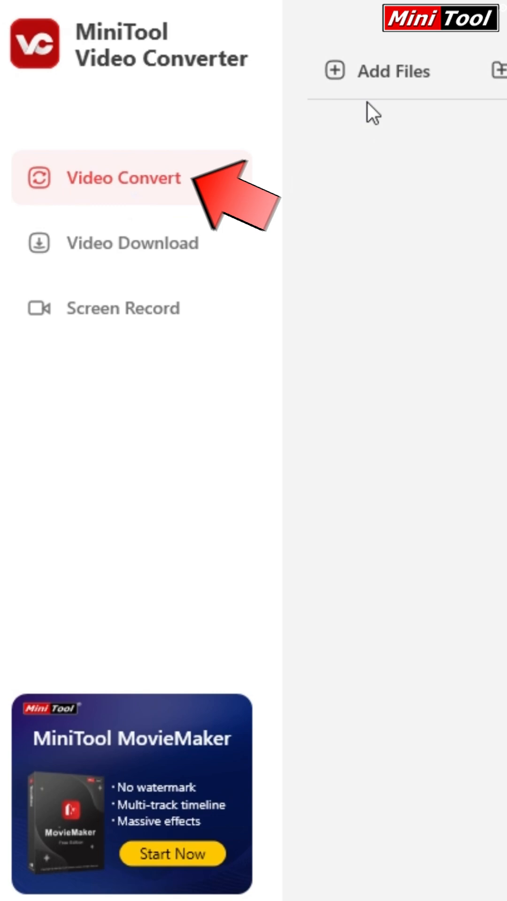
{"action": "left_click", "coordinate": [379, 70]}
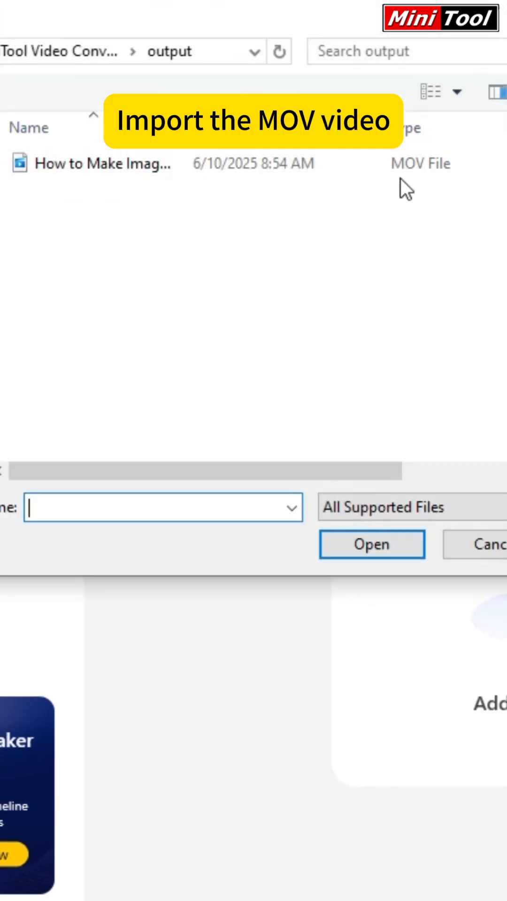
{"action": "left_click", "coordinate": [371, 543]}
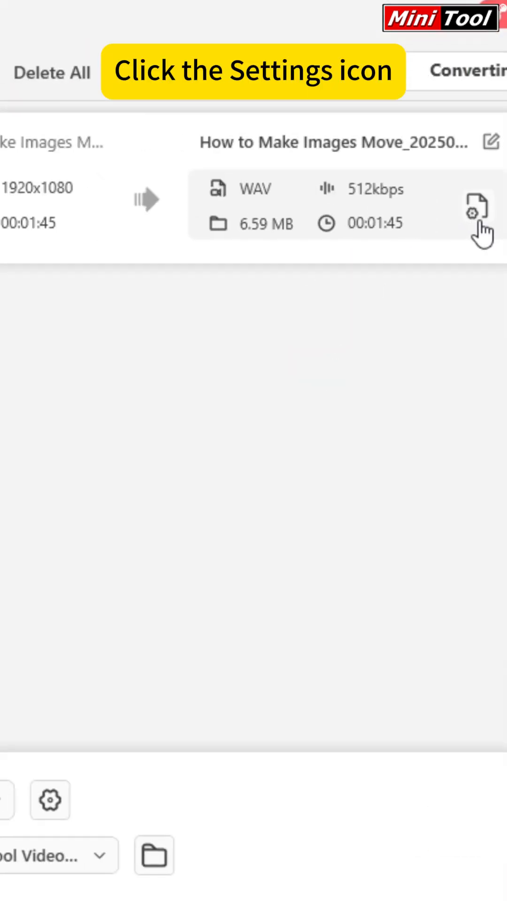
Convert the MOV to MP4 HD 1080P and show the result in the output folder
{"action": "left_click", "coordinate": [474, 207]}
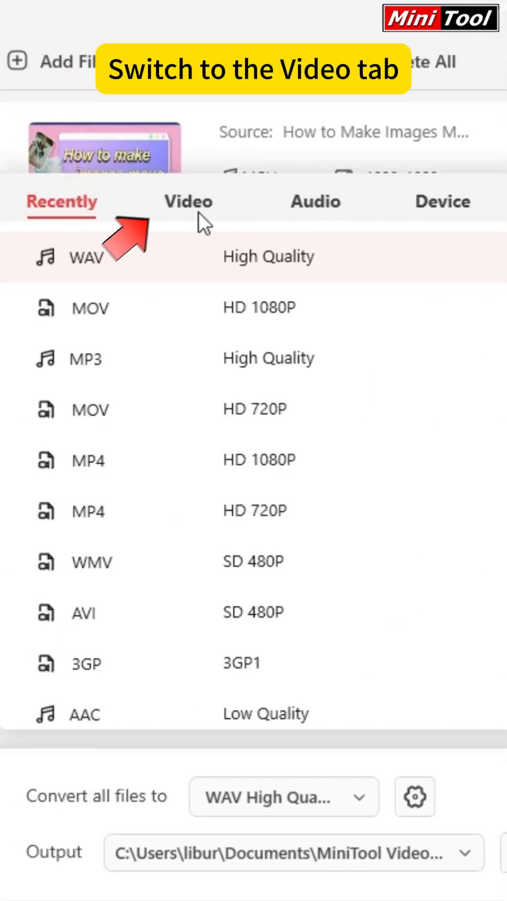
{"action": "left_click", "coordinate": [188, 201]}
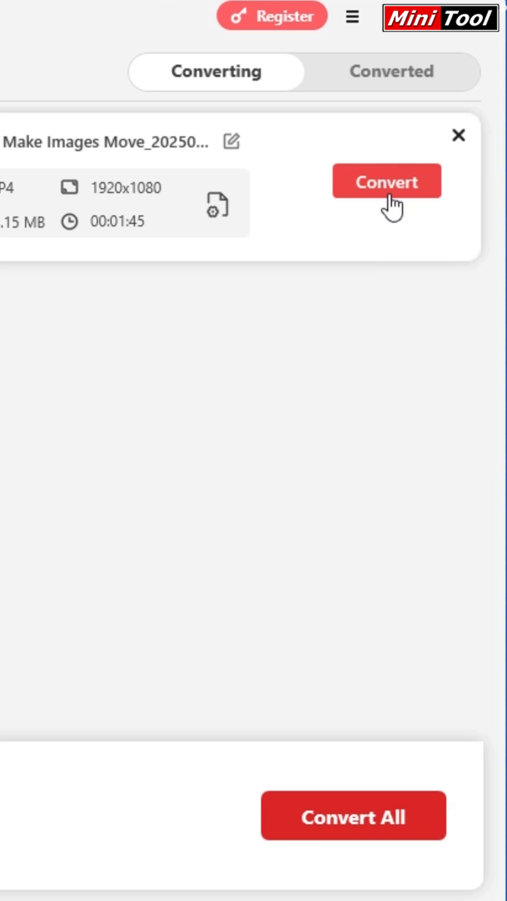
{"action": "left_click", "coordinate": [386, 181]}
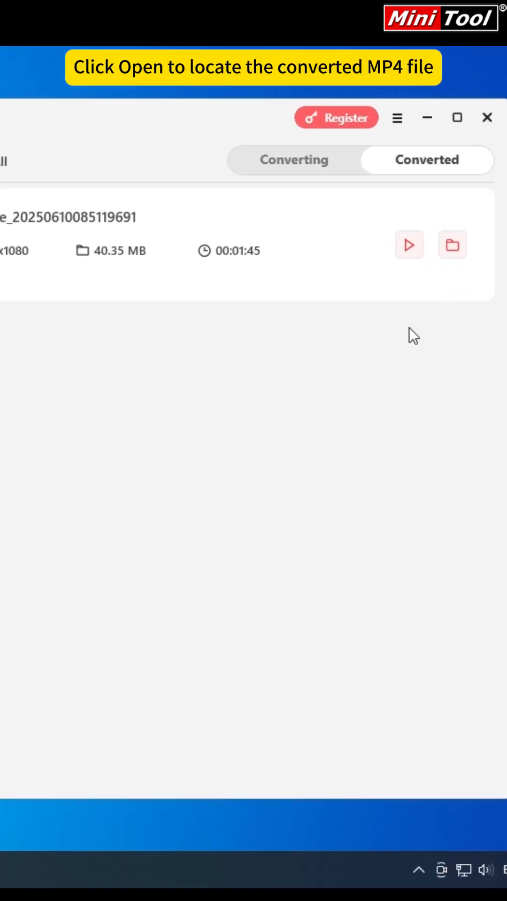
{"action": "left_click", "coordinate": [452, 244]}
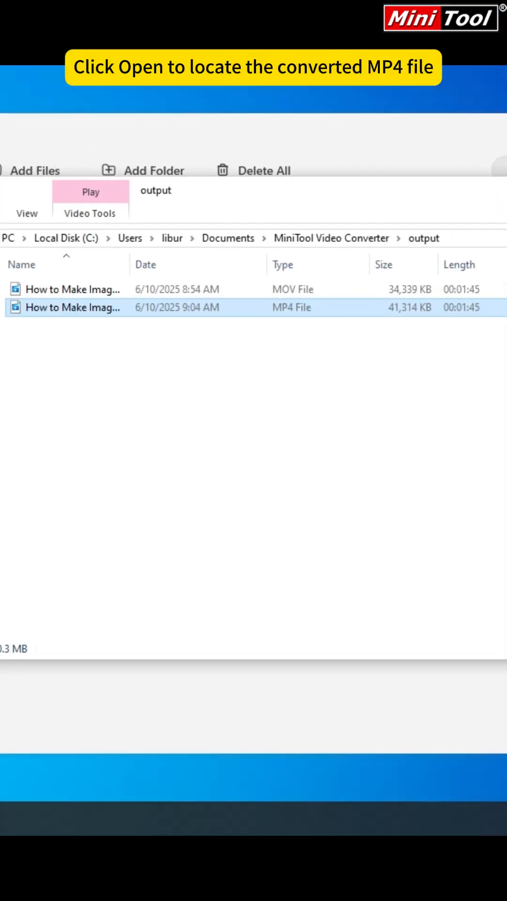